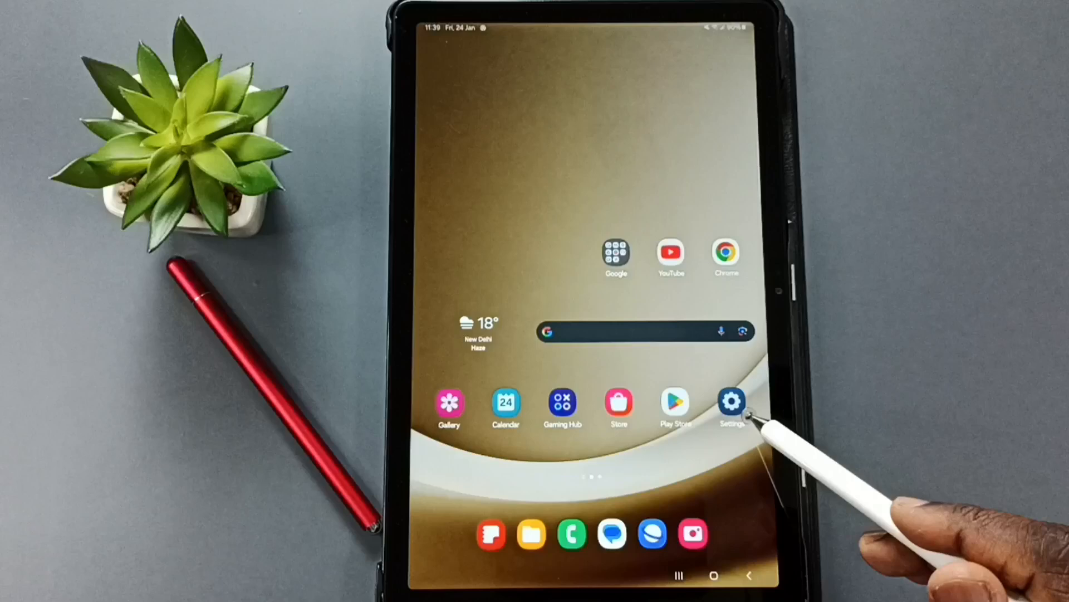
Step: Launch the Settings app from the tablet's home screen
click(731, 403)
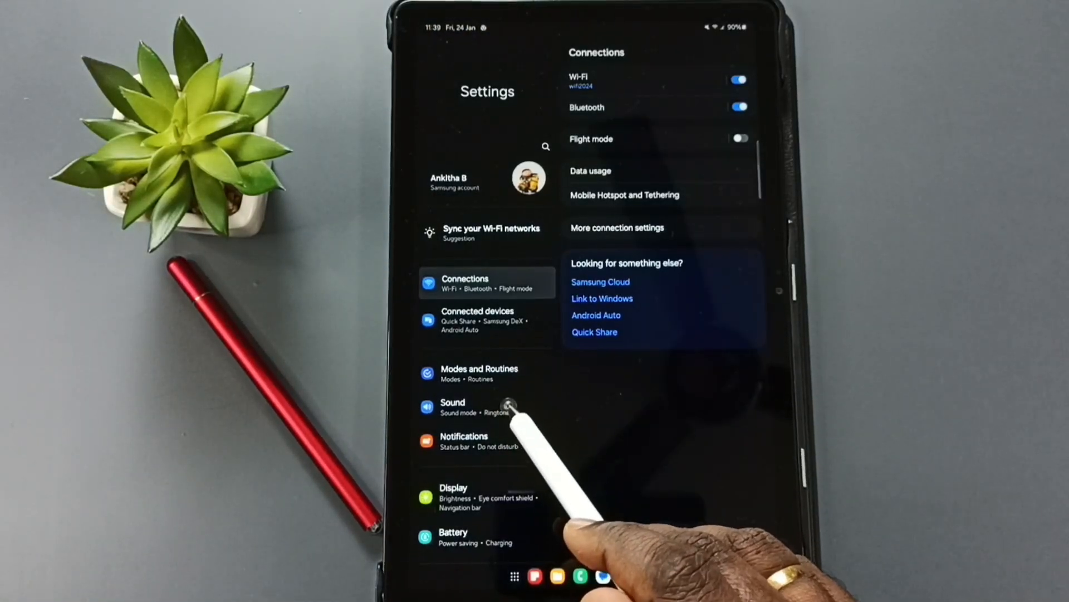
Step: Go to Sound and show the Ringtone list, where Atomic Bell is selected
click(452, 406)
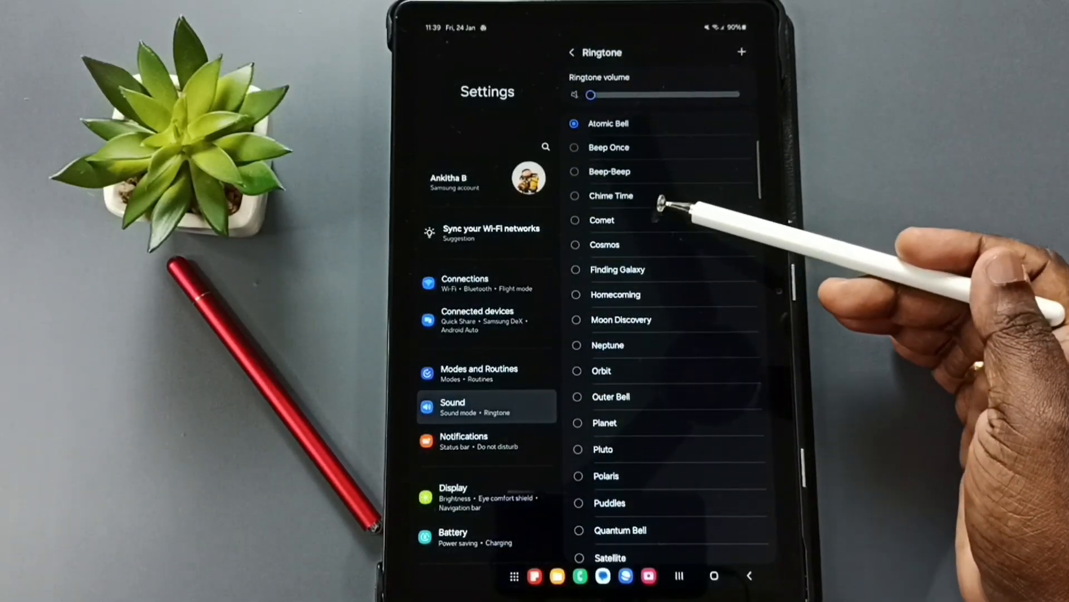
mouse_move(682, 341)
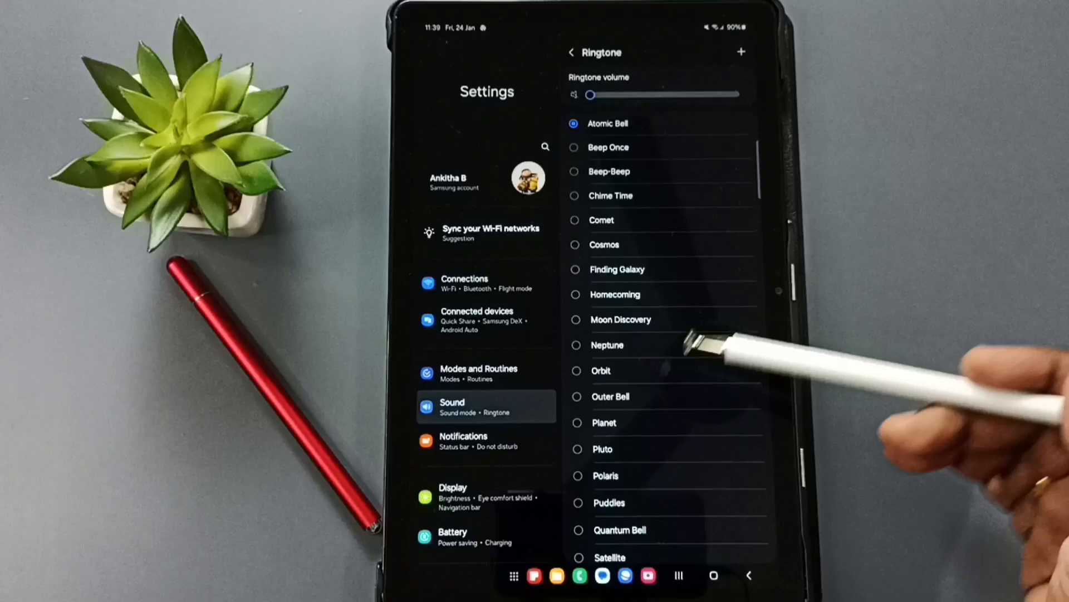
mouse_move(587, 170)
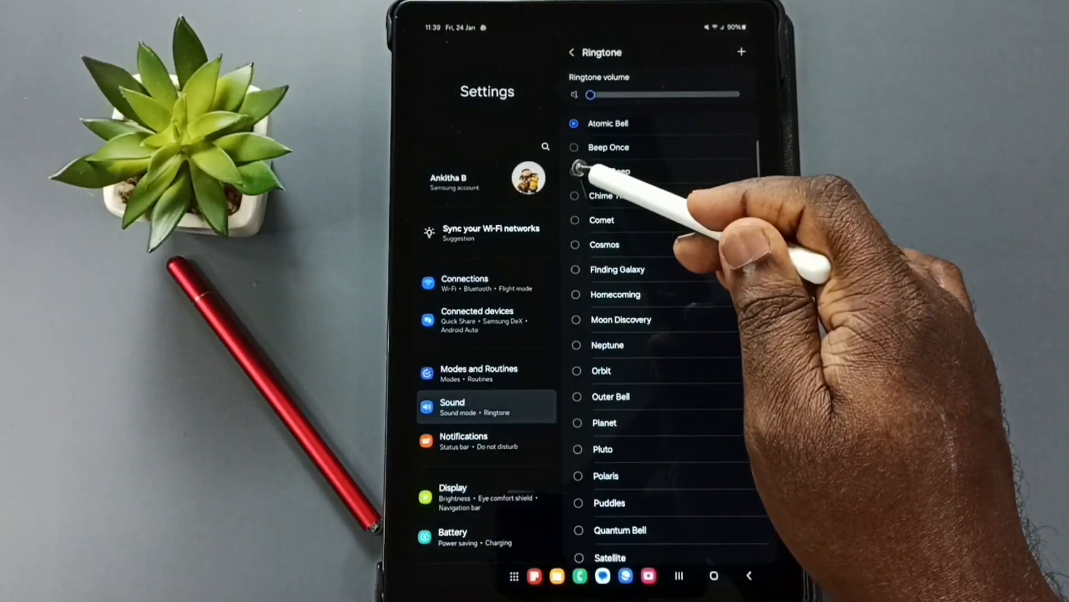
Step: Preview Beep-Beep and another built-in ringtone, then scroll through the Ringtone list
click(577, 171)
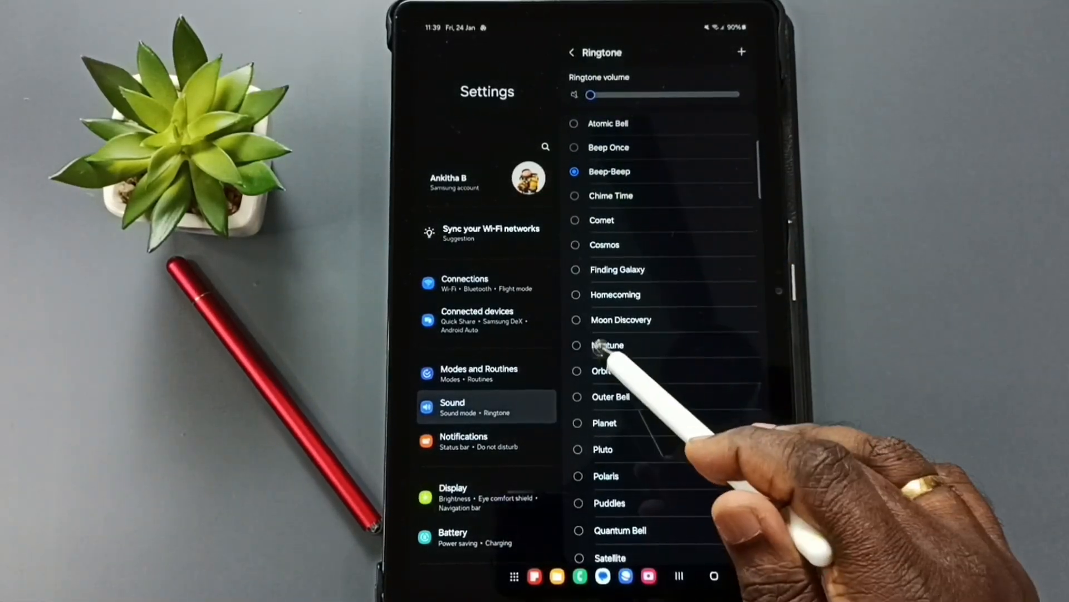
click(607, 344)
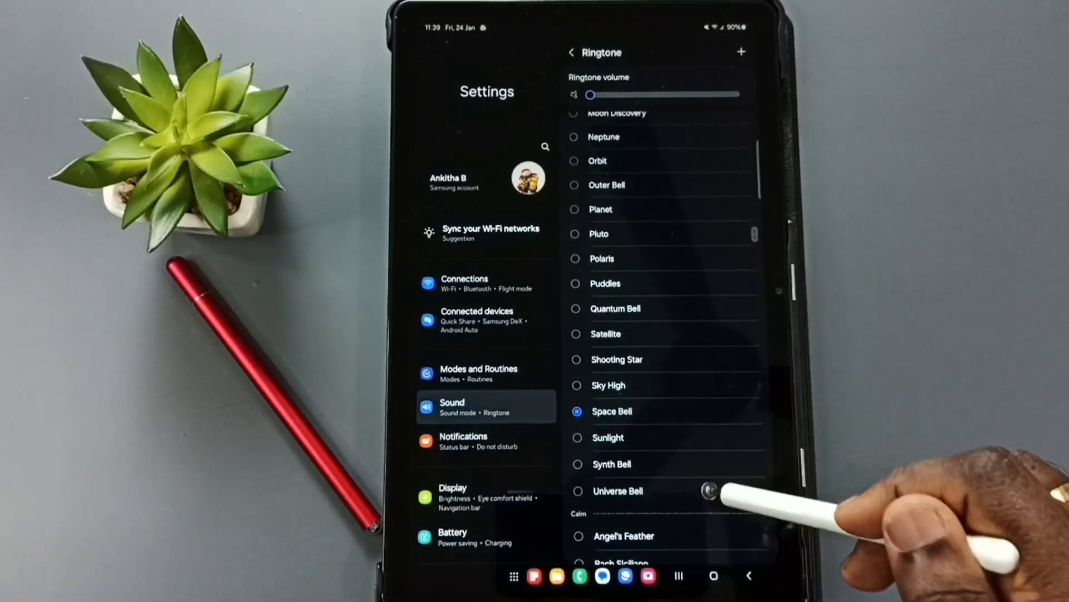
scroll(down, 3)
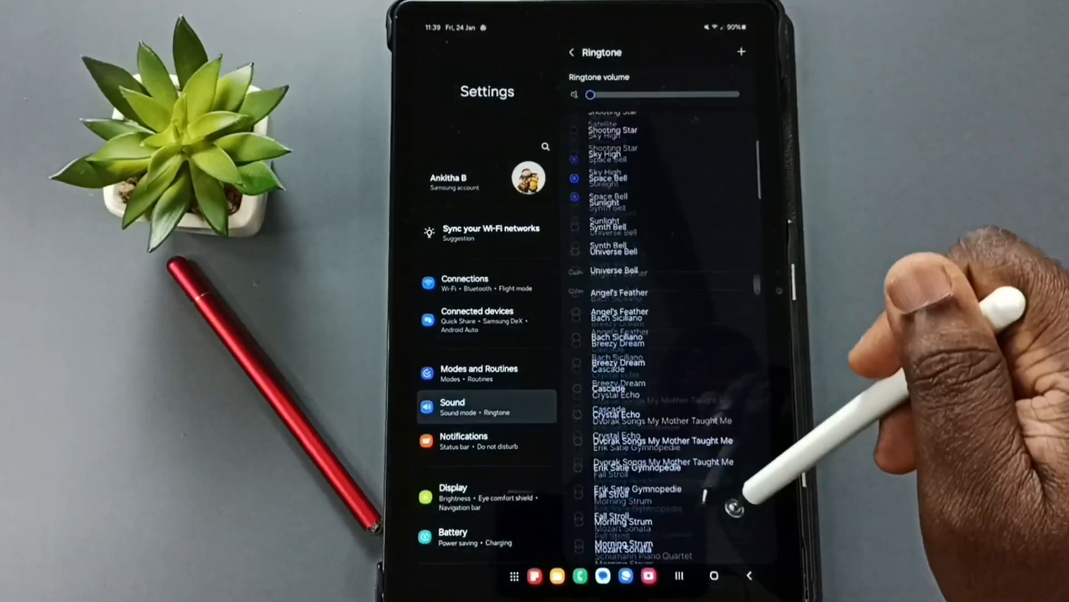
scroll(down, 3)
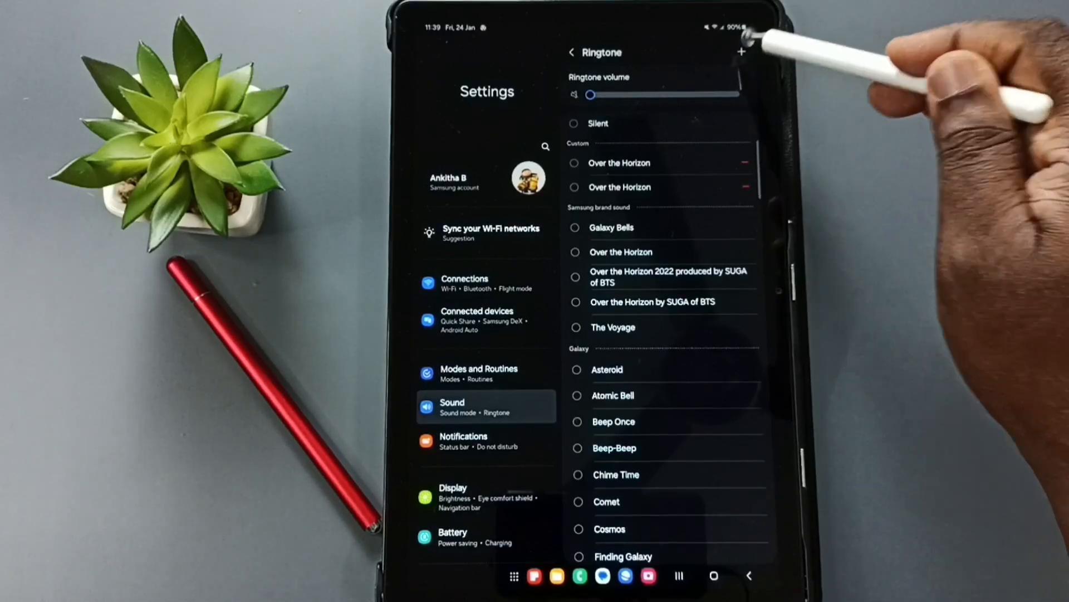
Step: Add a custom ringtone, browsing device music by folder in the sound picker
click(740, 51)
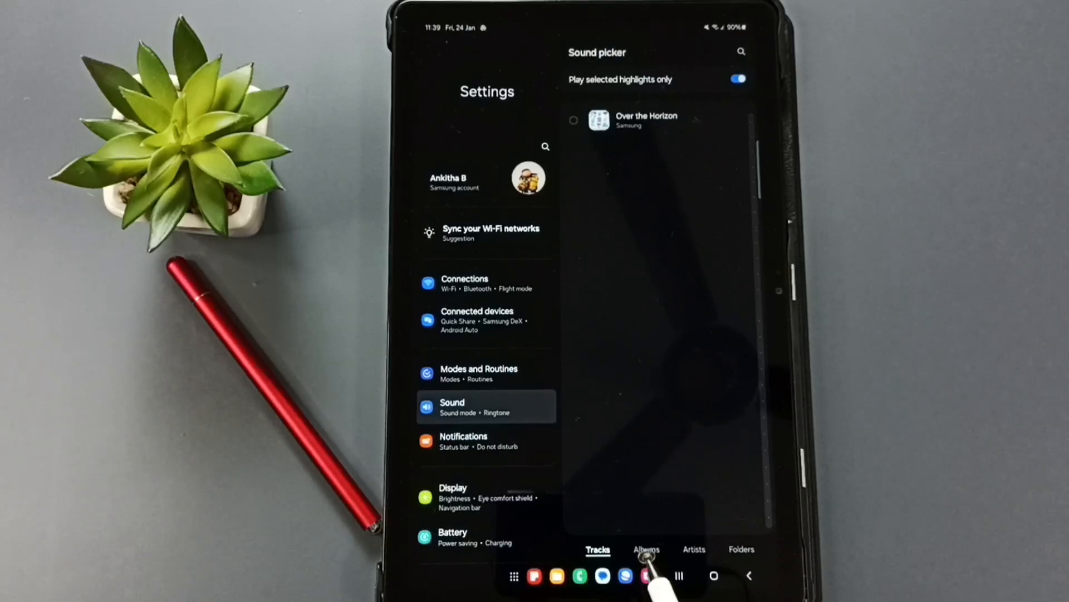
click(693, 549)
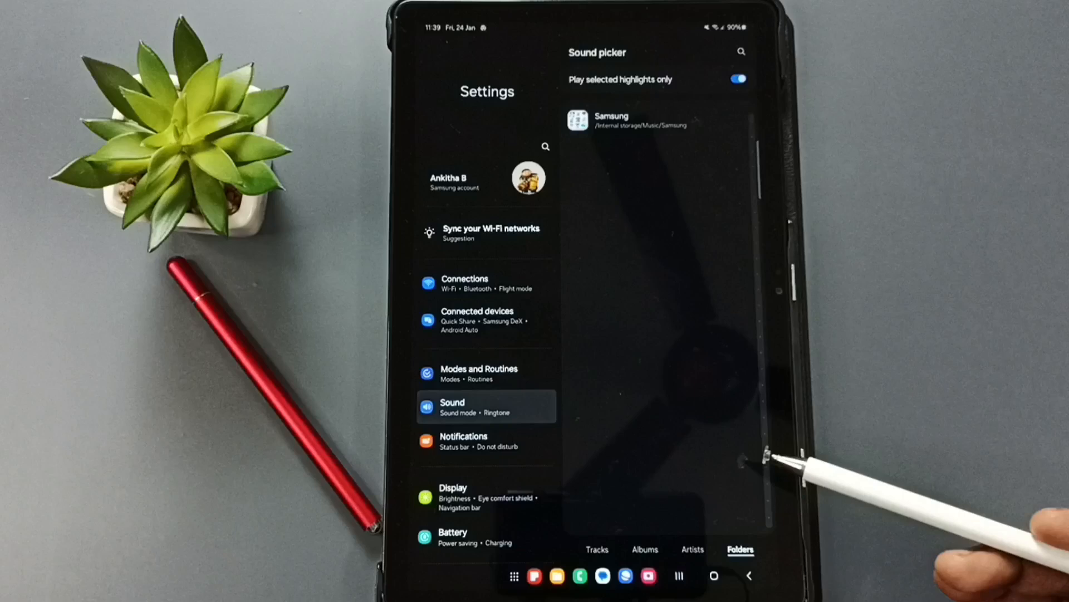
mouse_move(723, 434)
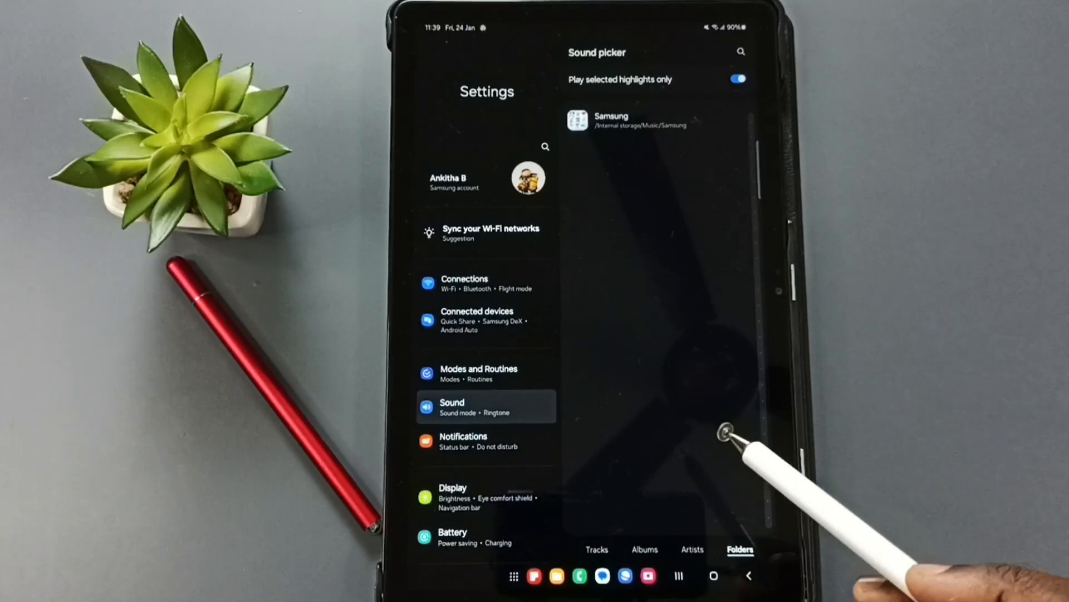
mouse_move(723, 389)
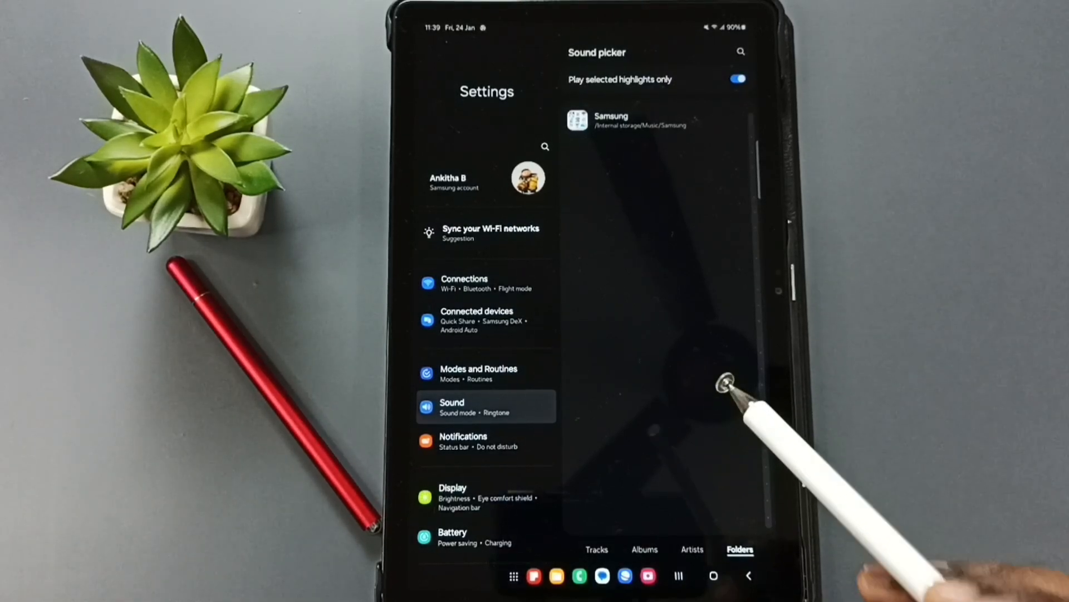
mouse_move(717, 430)
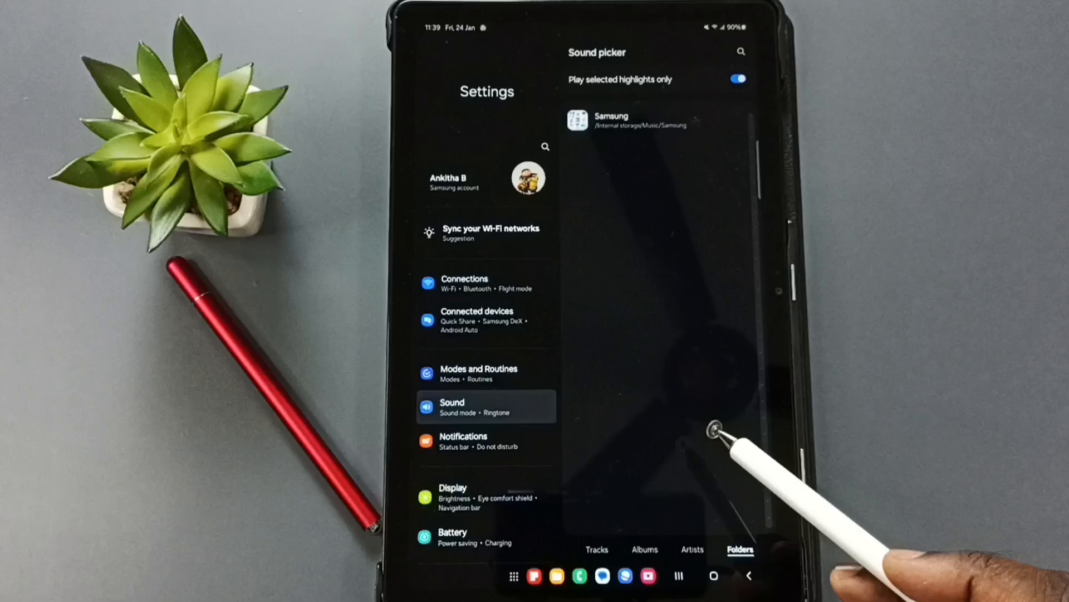
mouse_move(751, 286)
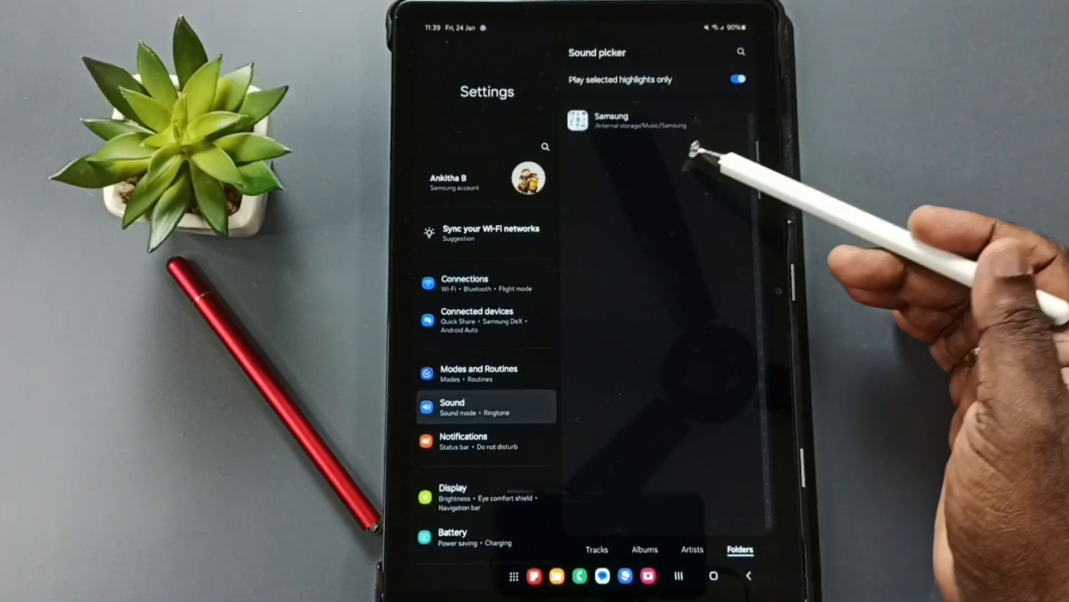
mouse_move(641, 157)
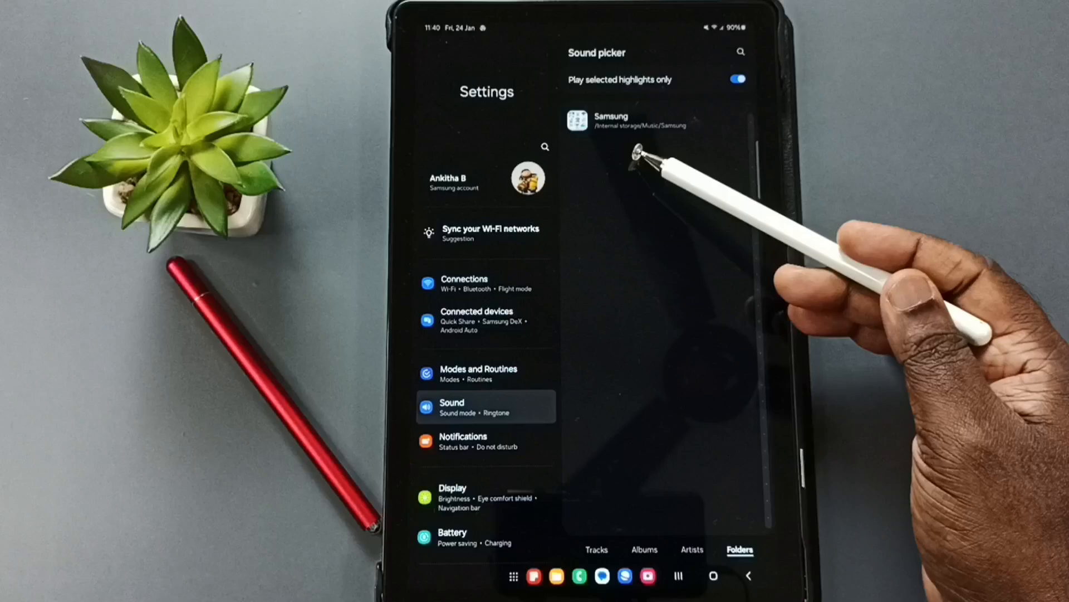
mouse_move(655, 157)
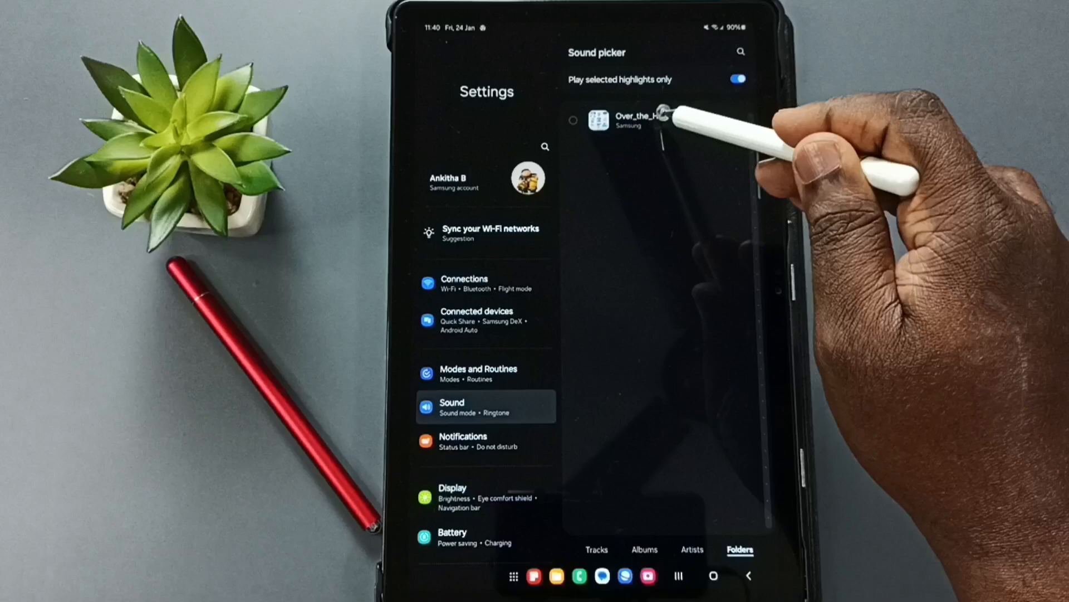
Step: Select Over_the_Horizon.m4a from the Samsung folder and confirm it as the ringtone
click(574, 120)
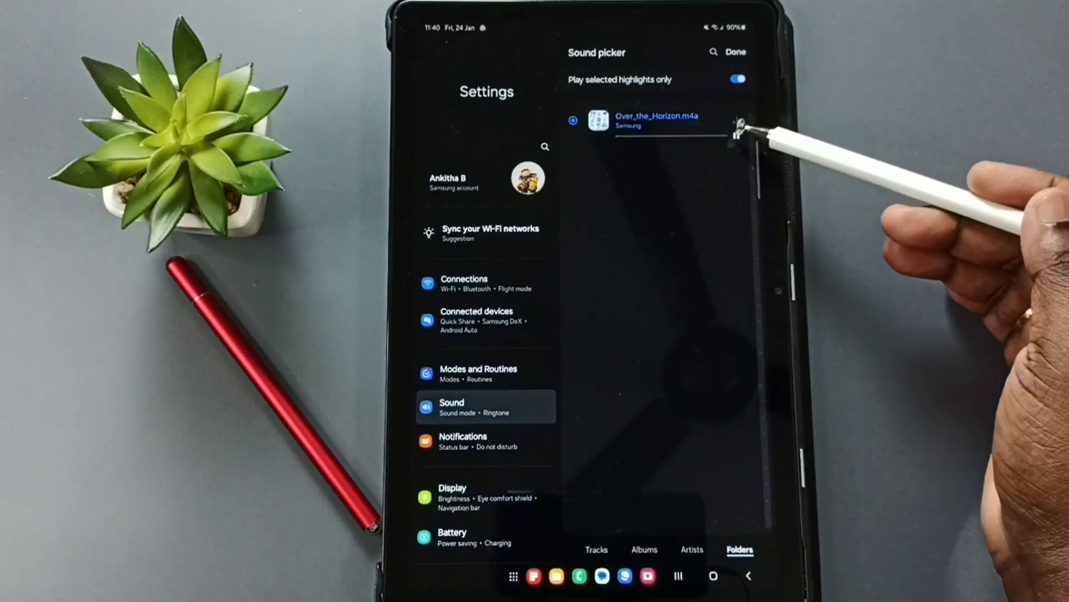
click(736, 121)
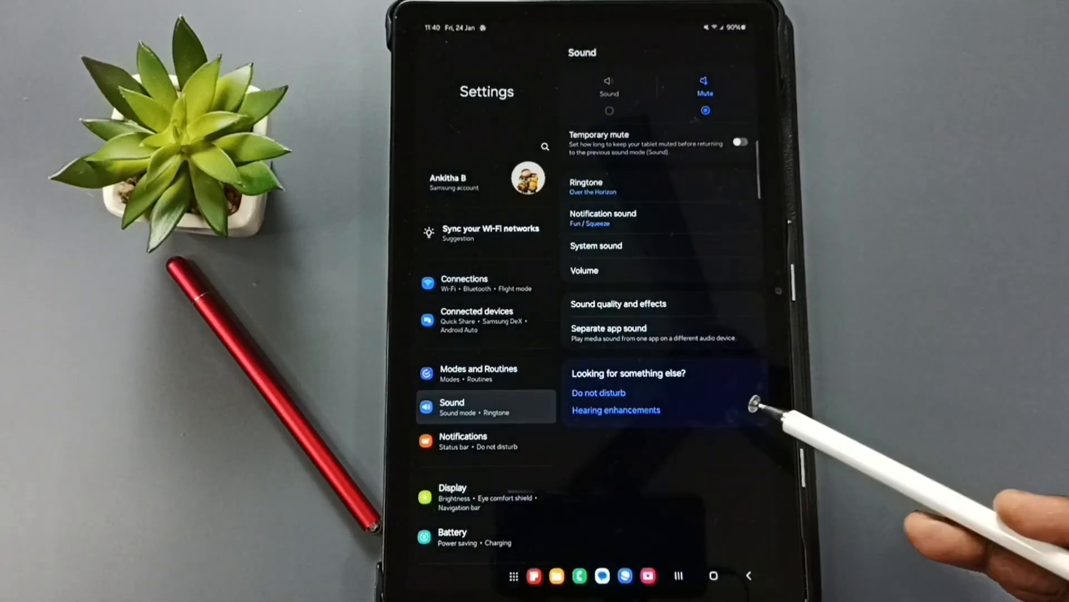
mouse_move(757, 402)
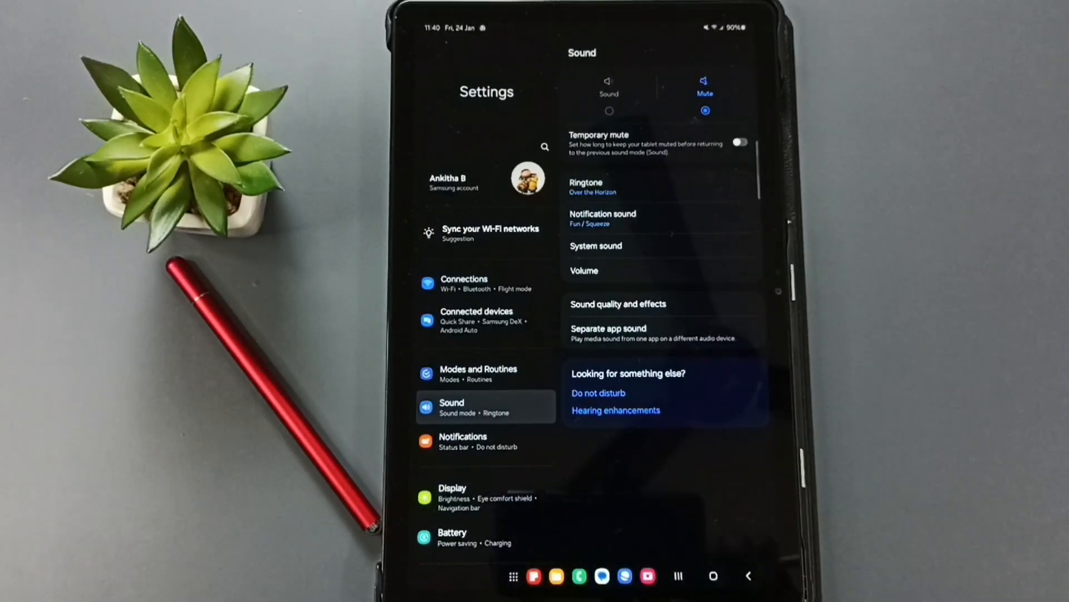